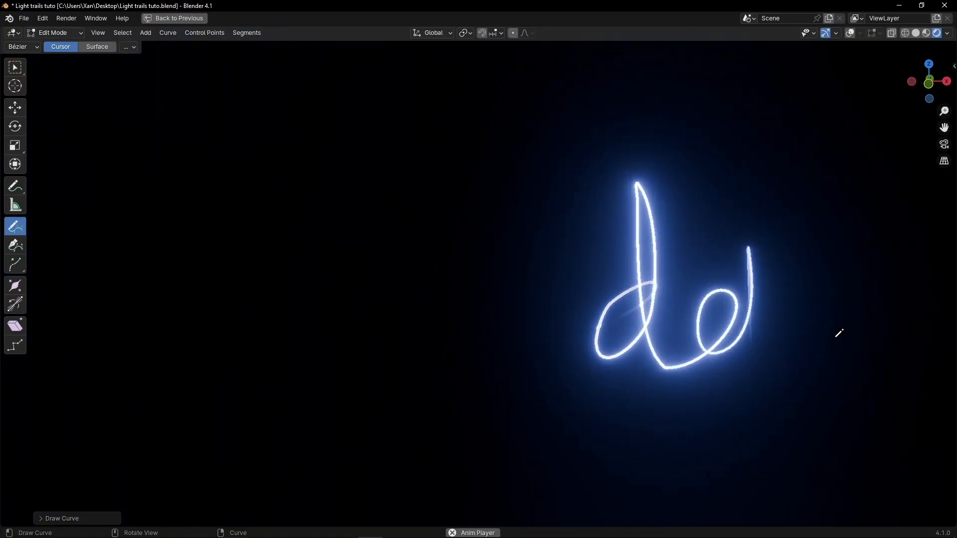
Step: Add a Bézier curve from the Add menu and switch it into Edit Mode
left_click(145, 33)
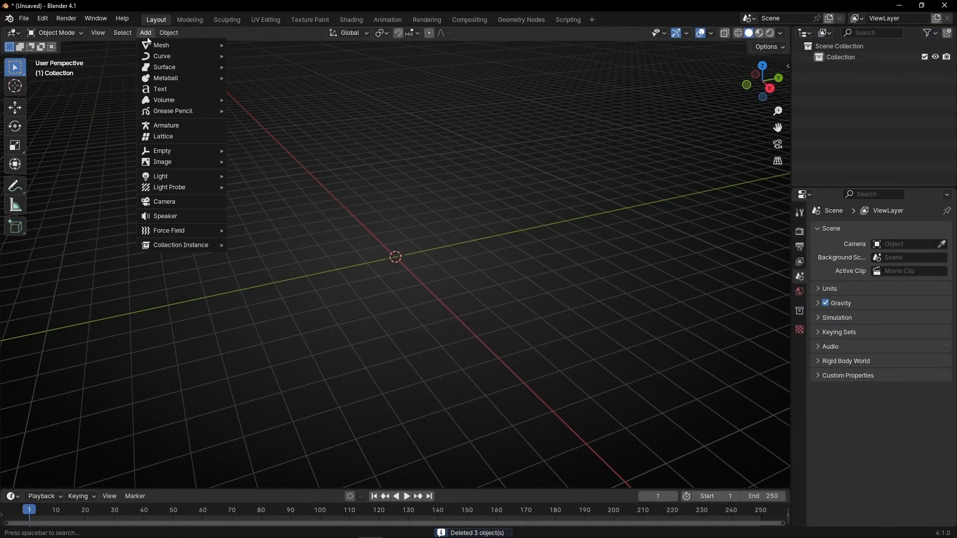
left_click(162, 57)
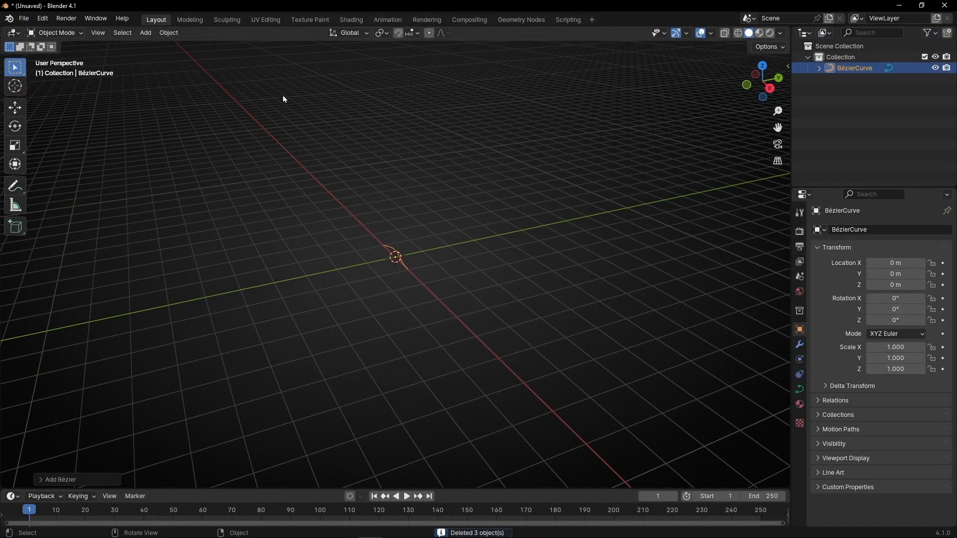
left_click(56, 32)
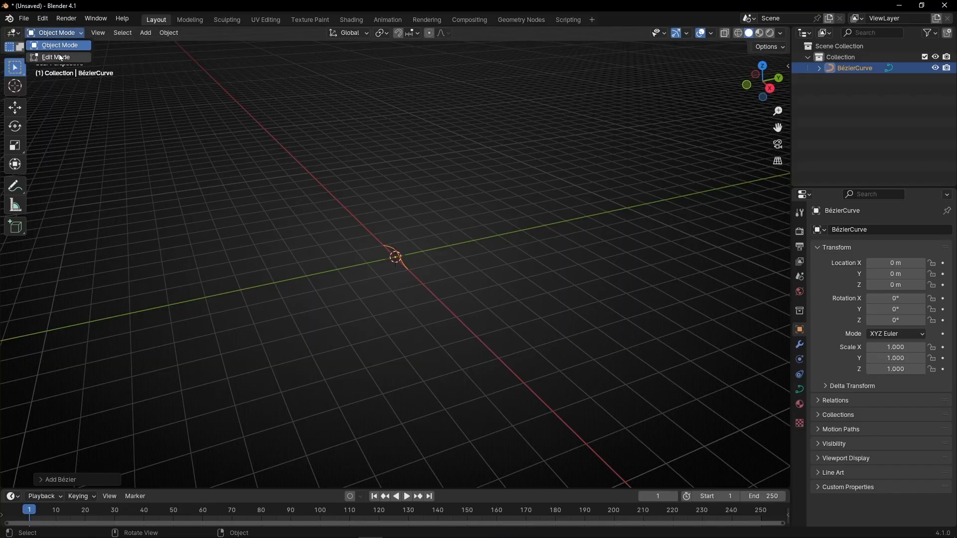
left_click(55, 57)
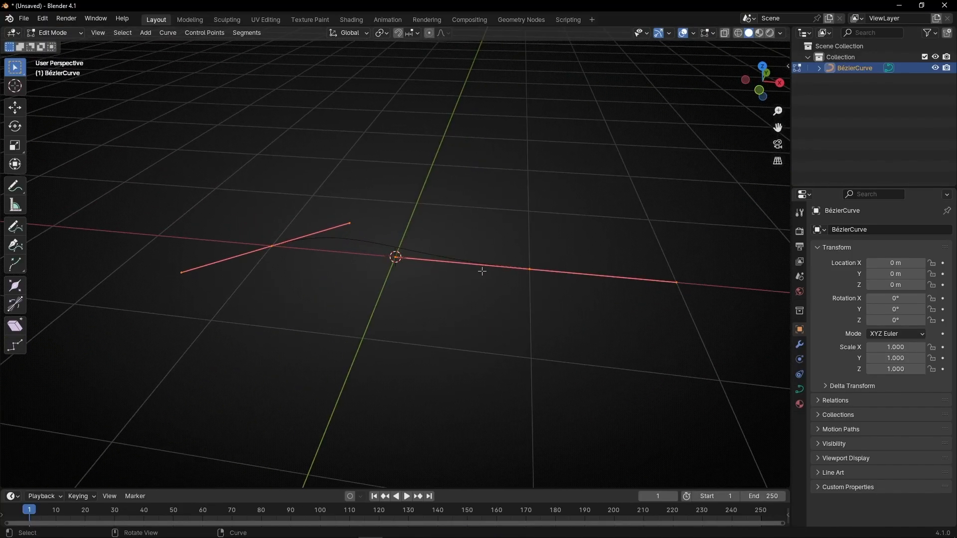
mouse_move(441, 307)
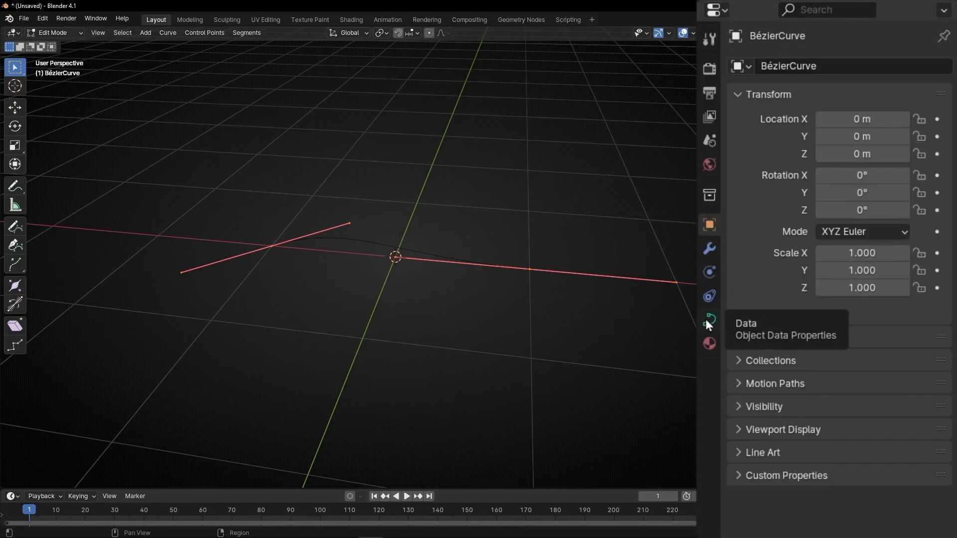
Step: In the curve's Object Data settings, expand Geometry and set Extrude to 0
left_click(709, 320)
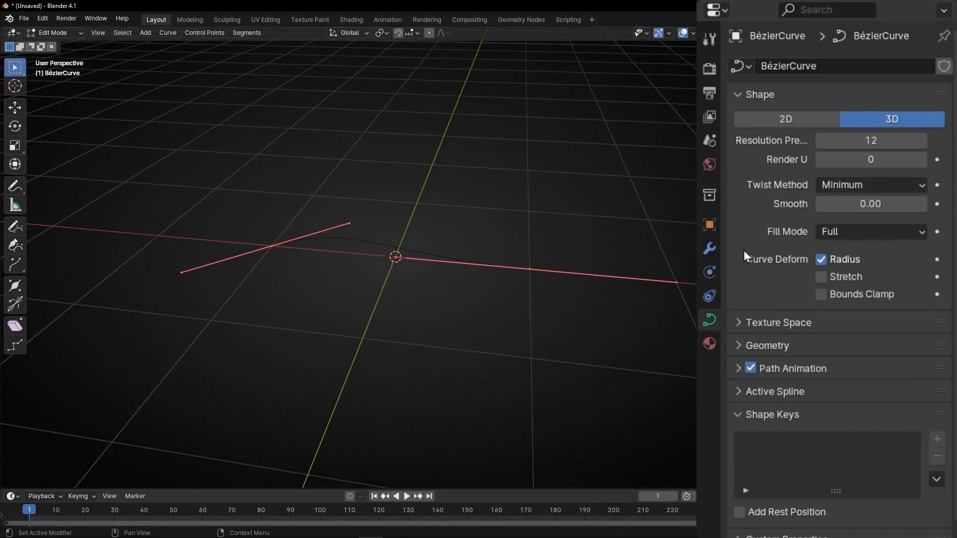
left_click(738, 95)
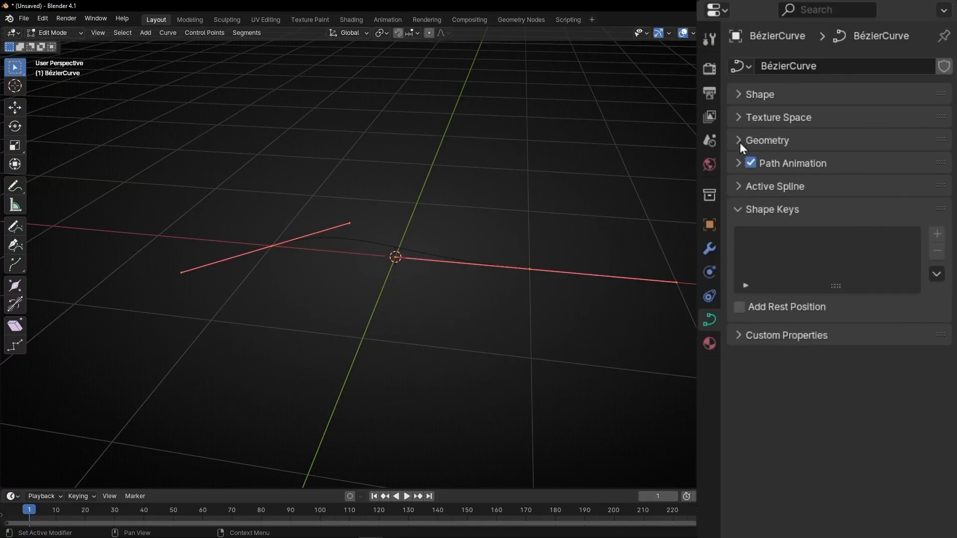
left_click(767, 141)
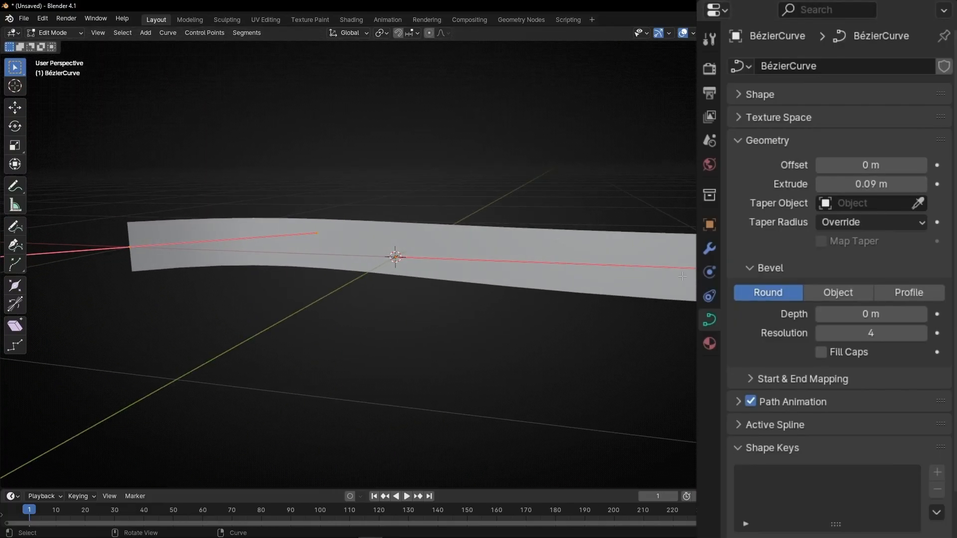
left_click(870, 184)
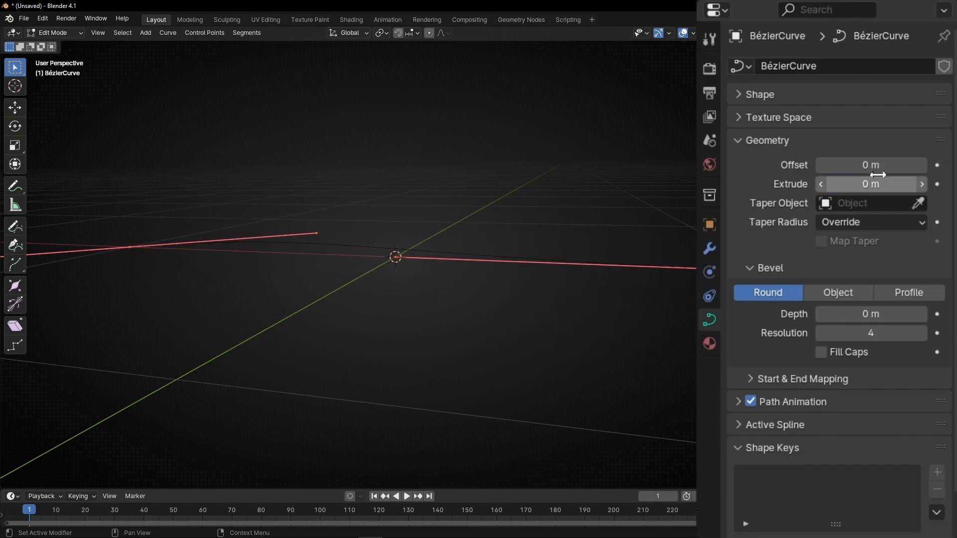
mouse_move(764, 278)
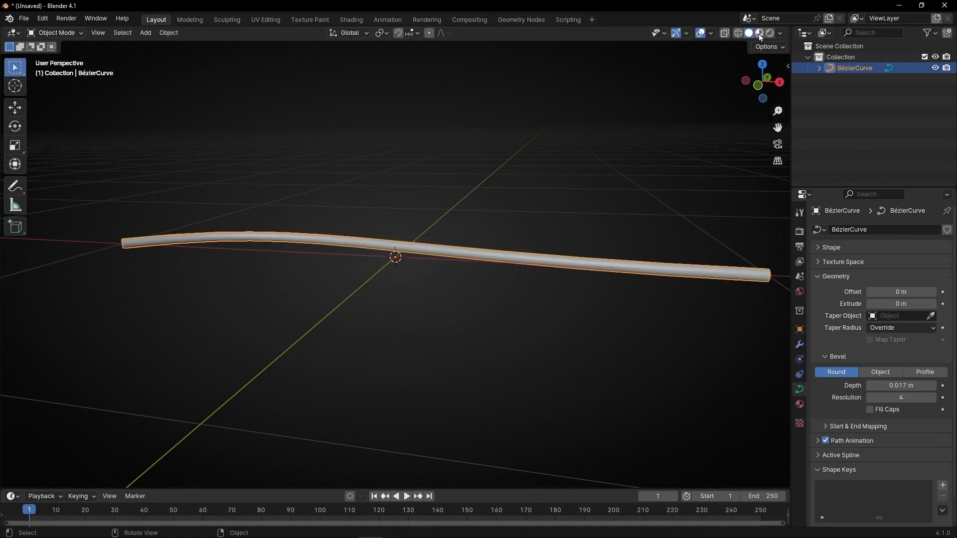
Step: Switch to Rendered shading, set World Strength to 0, and set Blend Mode to Alpha Blend
left_click(771, 33)
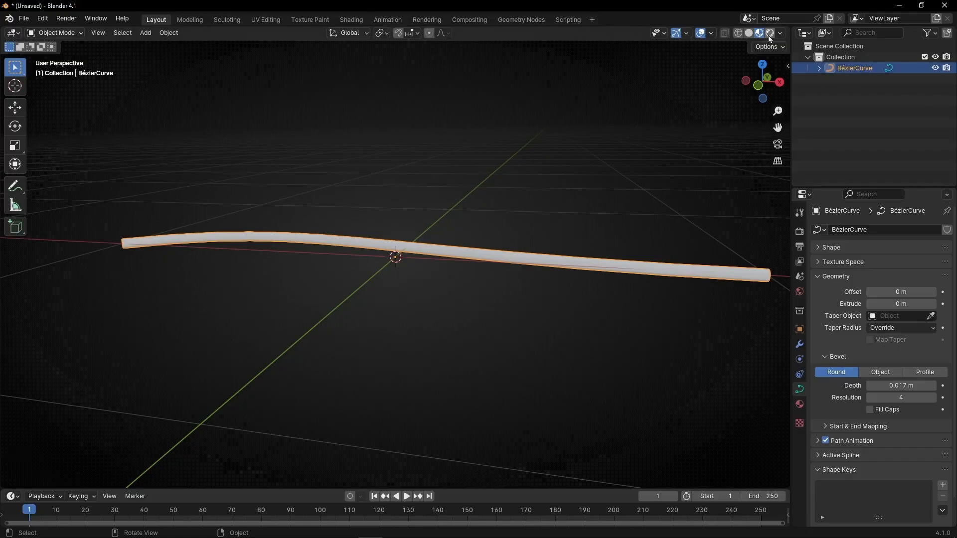
left_click(799, 291)
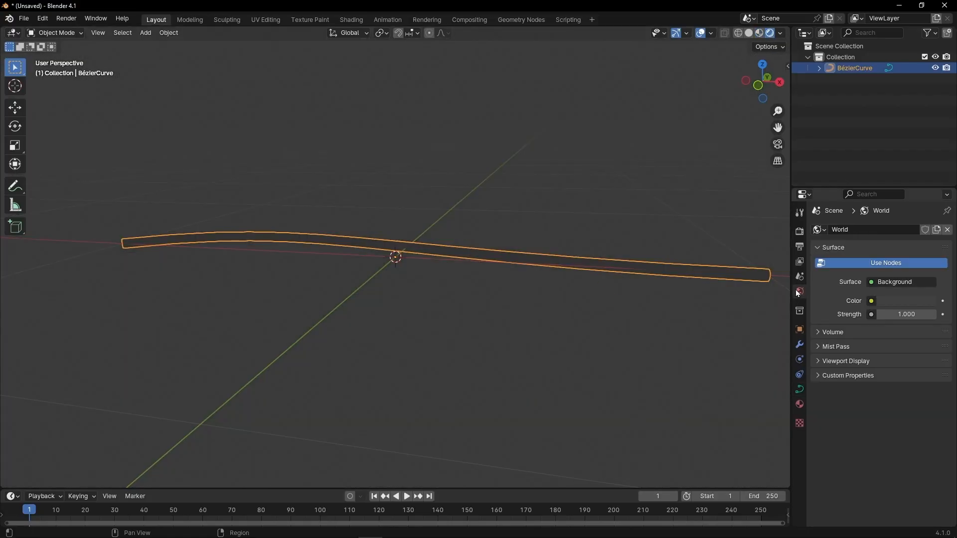
left_click(906, 314)
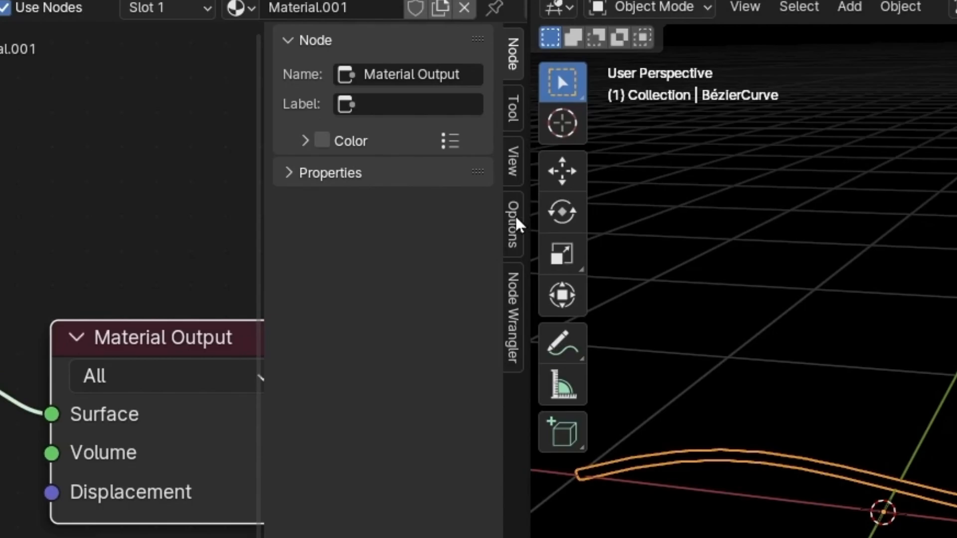
left_click(425, 103)
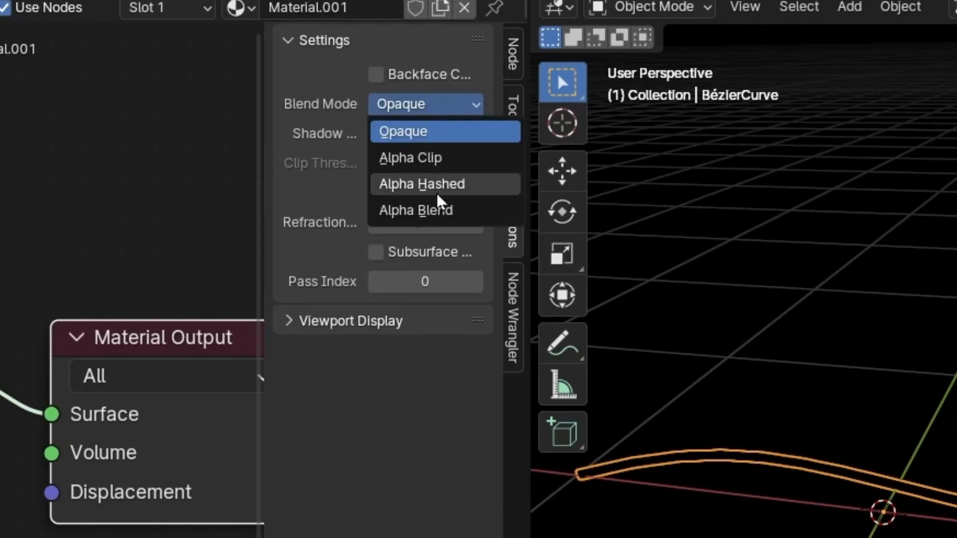
left_click(417, 209)
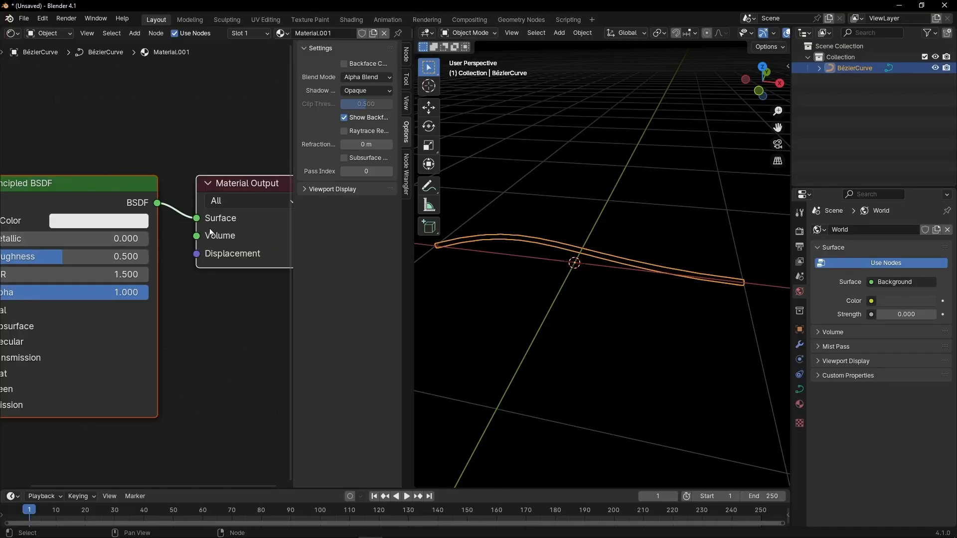
mouse_move(550, 261)
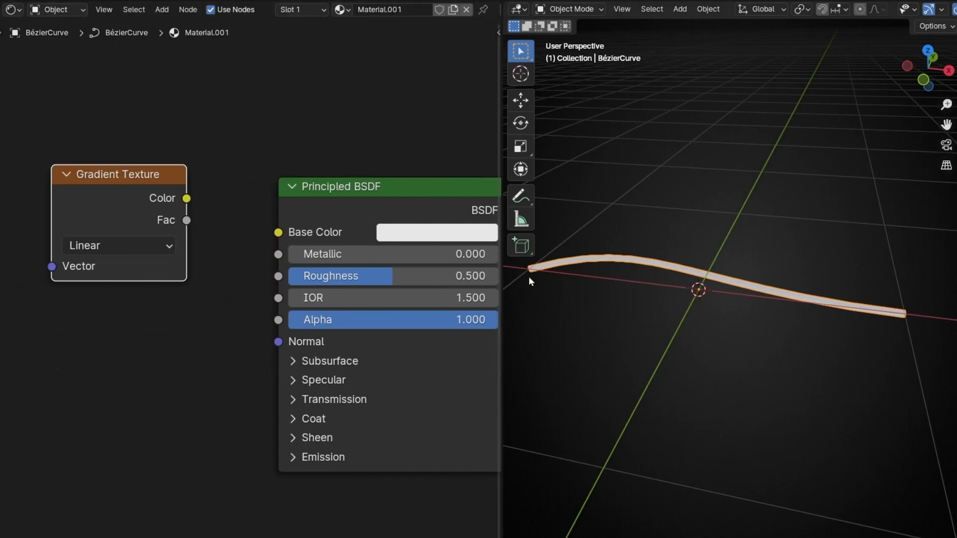
mouse_move(808, 315)
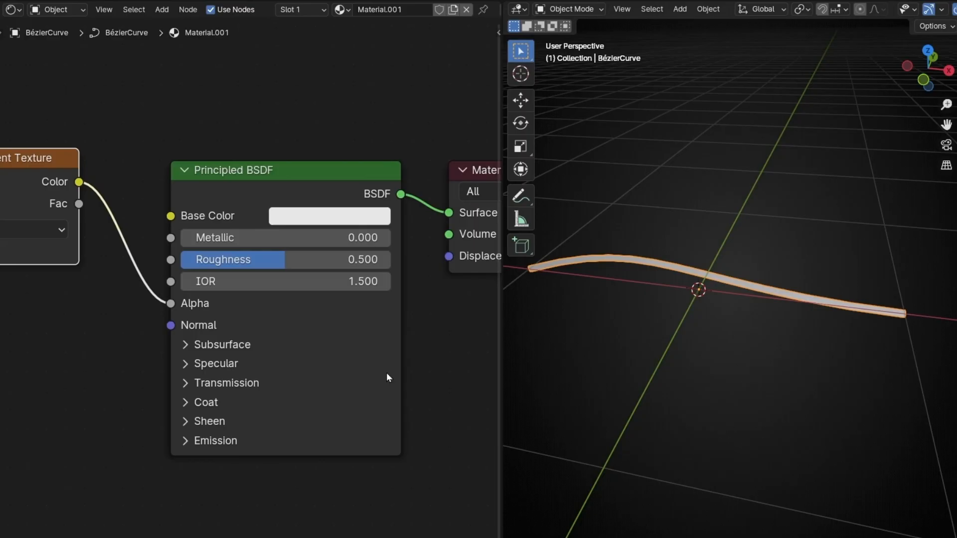
mouse_move(614, 272)
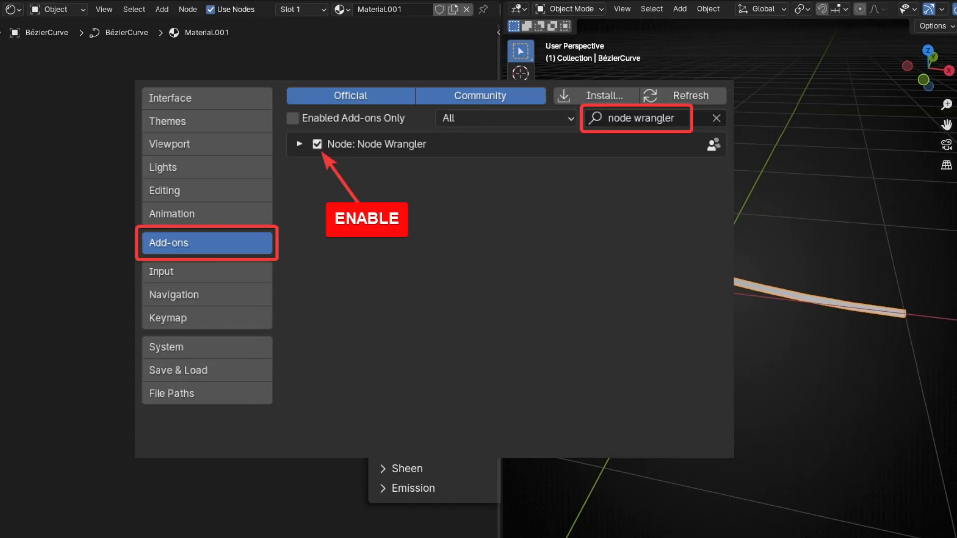
Step: Add Texture Coordinate and Mapping nodes with Ctrl+T and make the emission colour blue
key("ctrl+t")
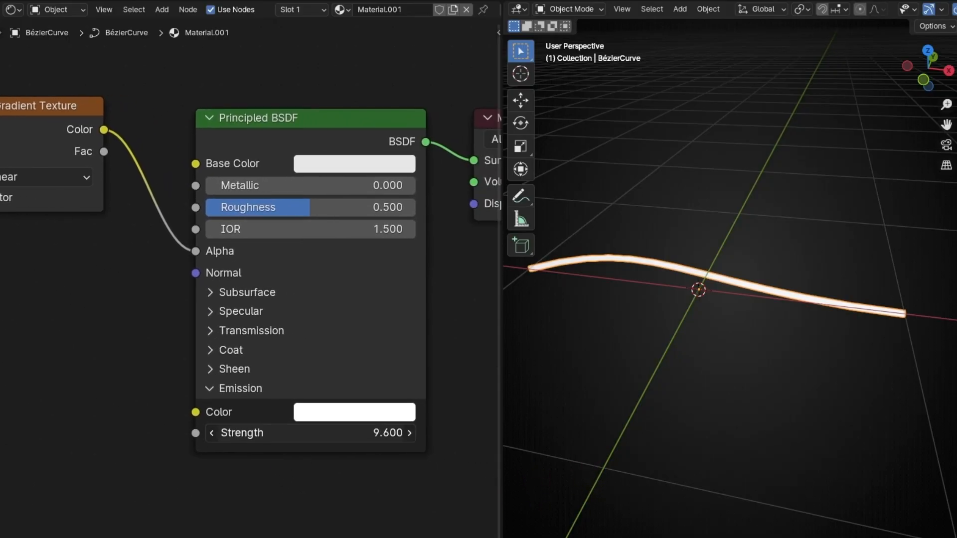
left_click(354, 411)
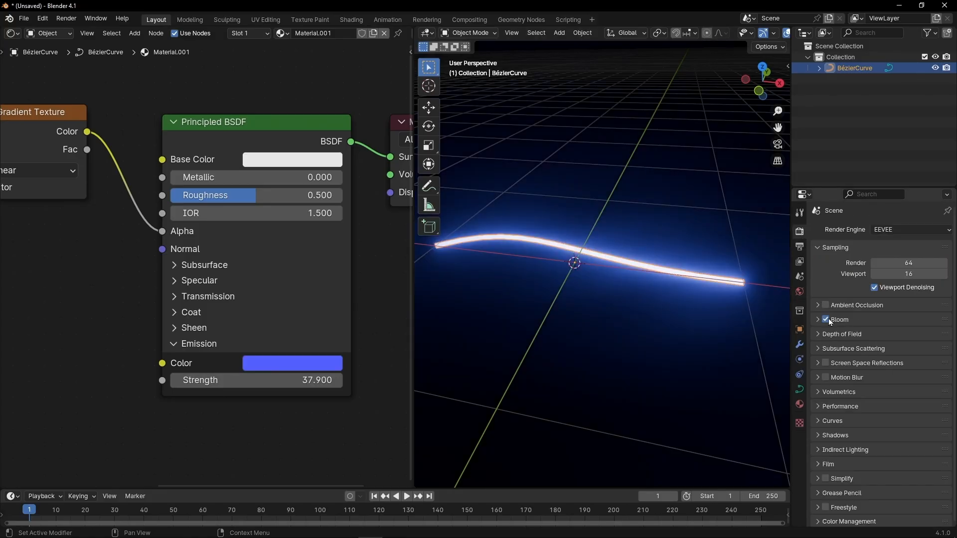
key("ctrl+space")
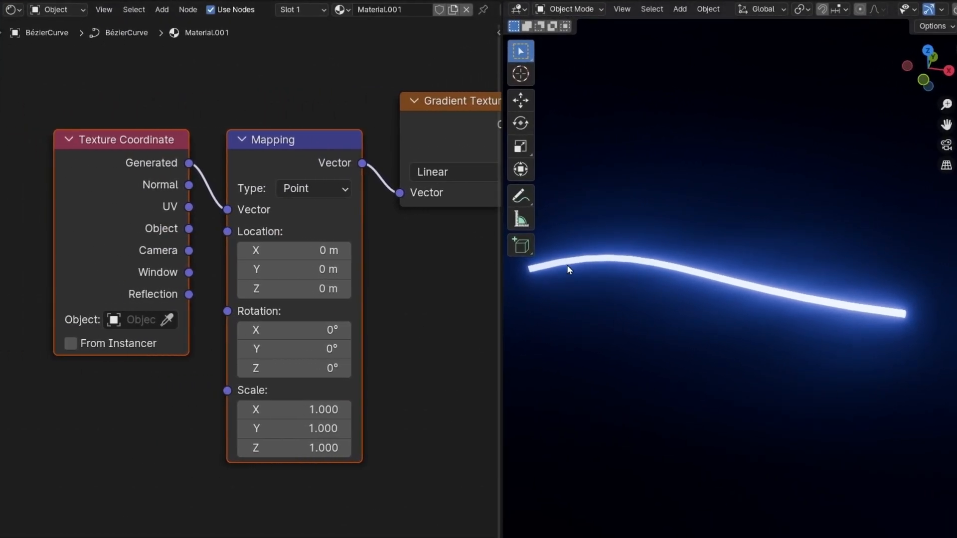
mouse_move(852, 345)
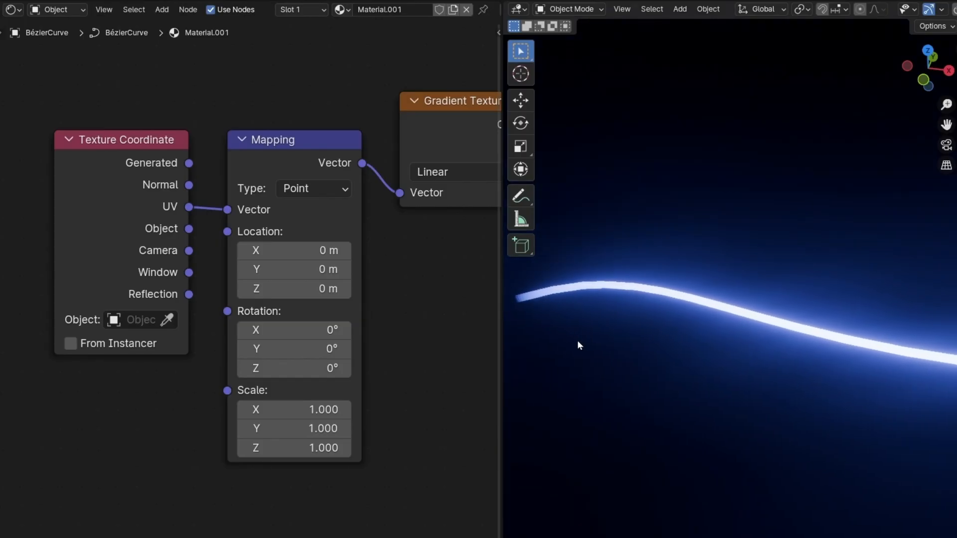
mouse_move(672, 365)
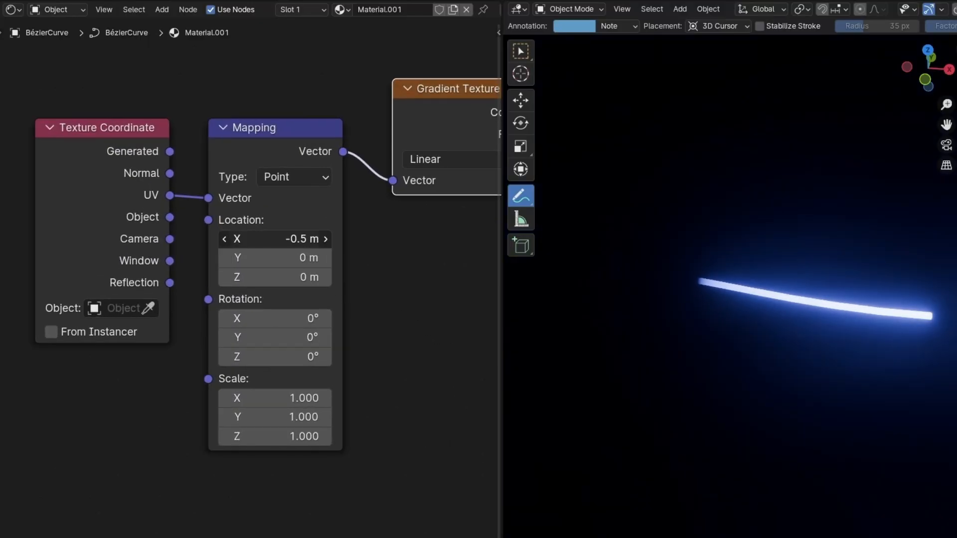
Step: Sweep the Mapping node's Location X back and forth, ending at 1.6 m
left_click(274, 239)
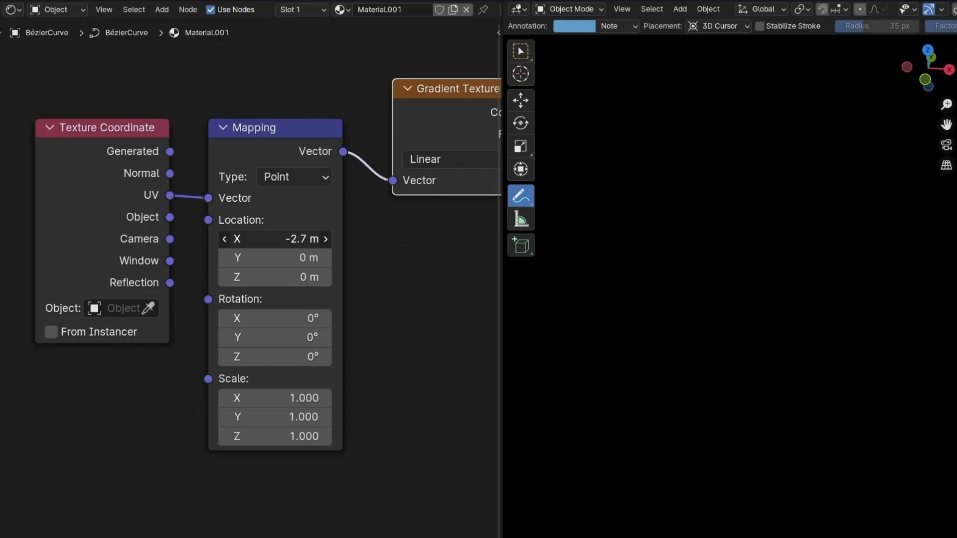
left_click(274, 239)
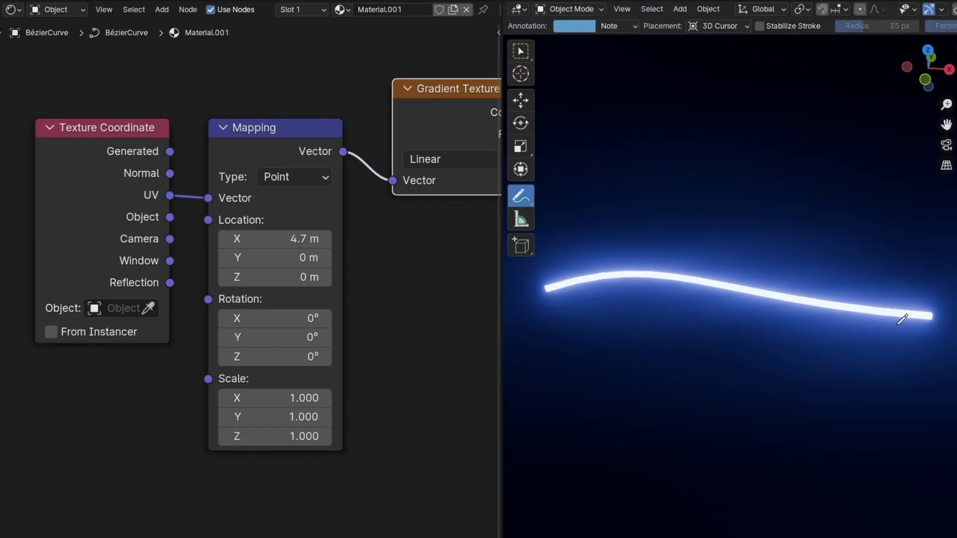
mouse_move(657, 326)
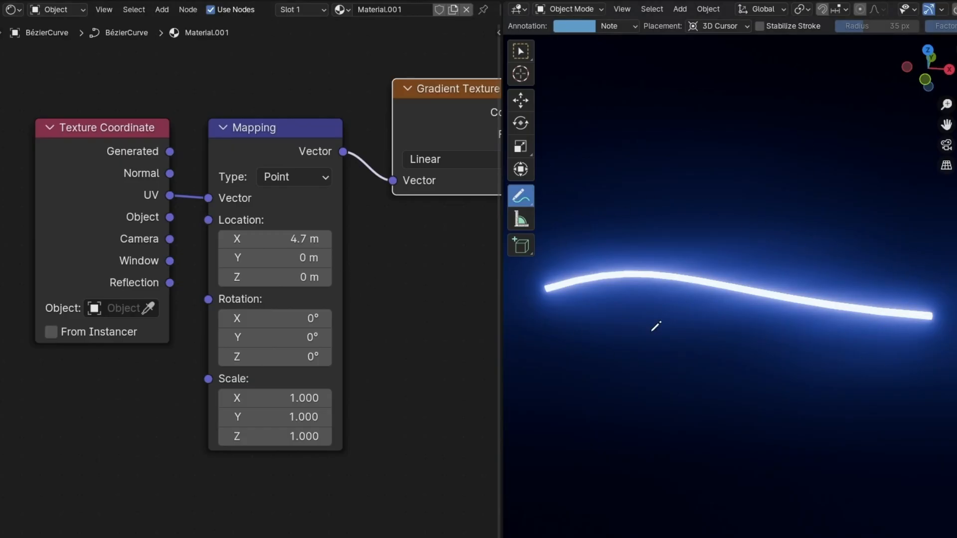
mouse_move(275, 258)
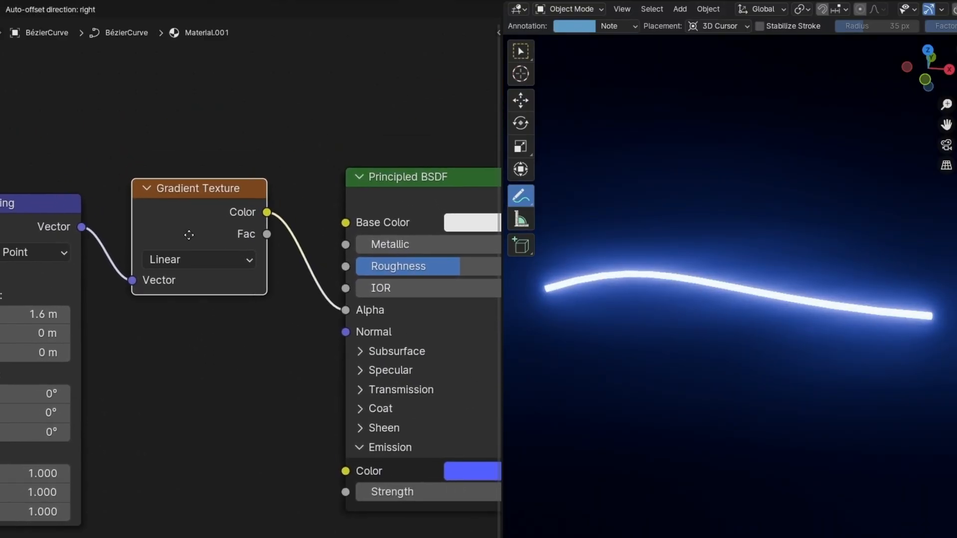
Step: Search 'color r' and insert a Color Ramp node after the Gradient Texture
type("color r")
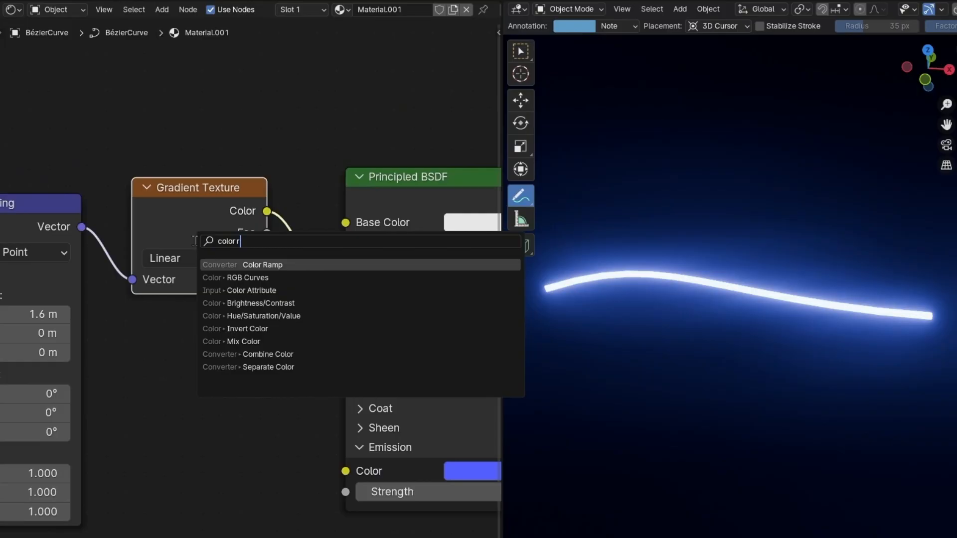
left_click(263, 264)
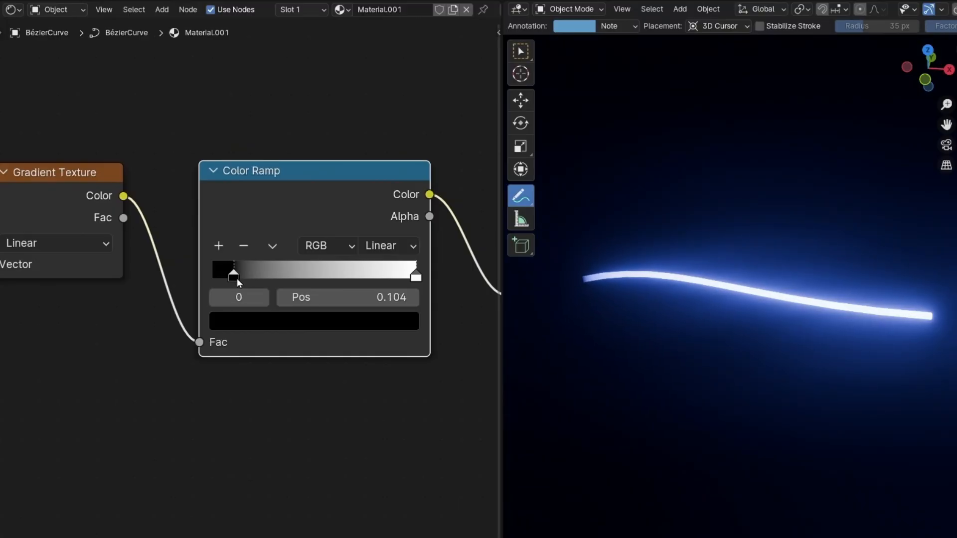
Step: Drag the Color Ramp stops so white sits at 0.456 fading to black
left_click_drag(233, 273, 303, 272)
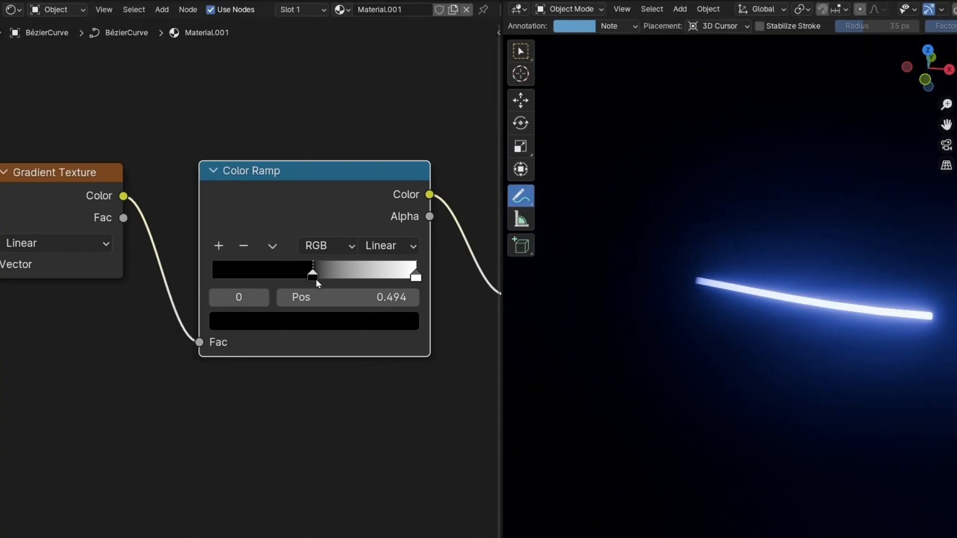
left_click_drag(312, 269, 215, 269)
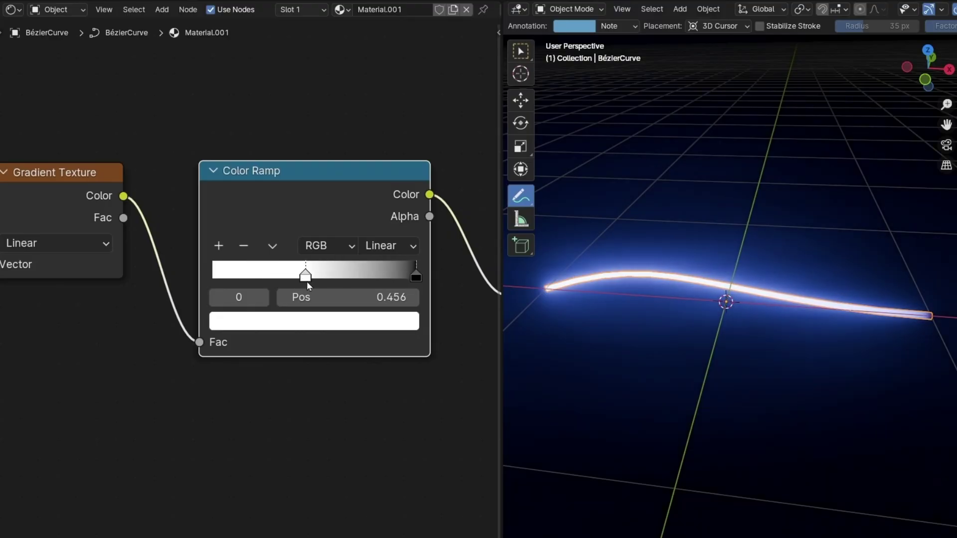
Step: Edit a stop's position, then add a third stop and make it black
double_click(347, 298)
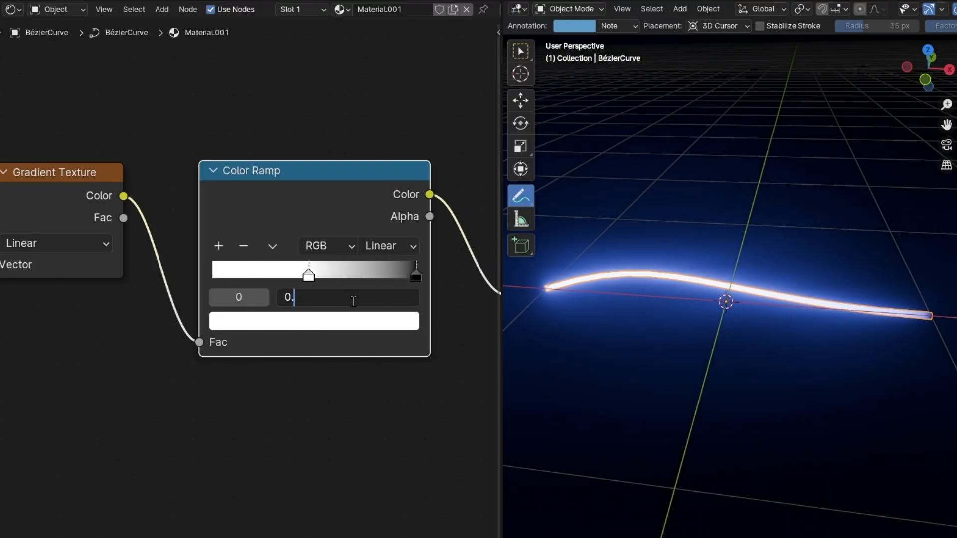
left_click(218, 246)
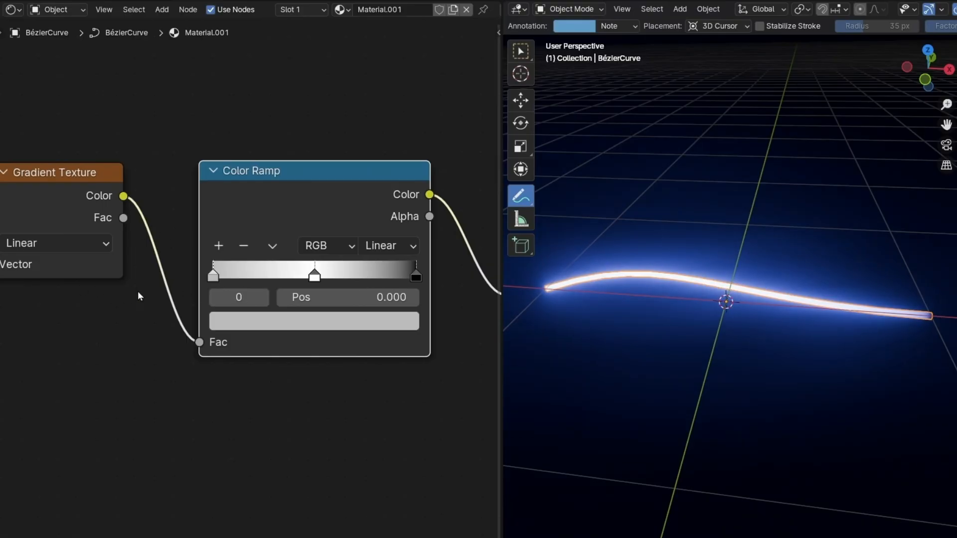
left_click(314, 321)
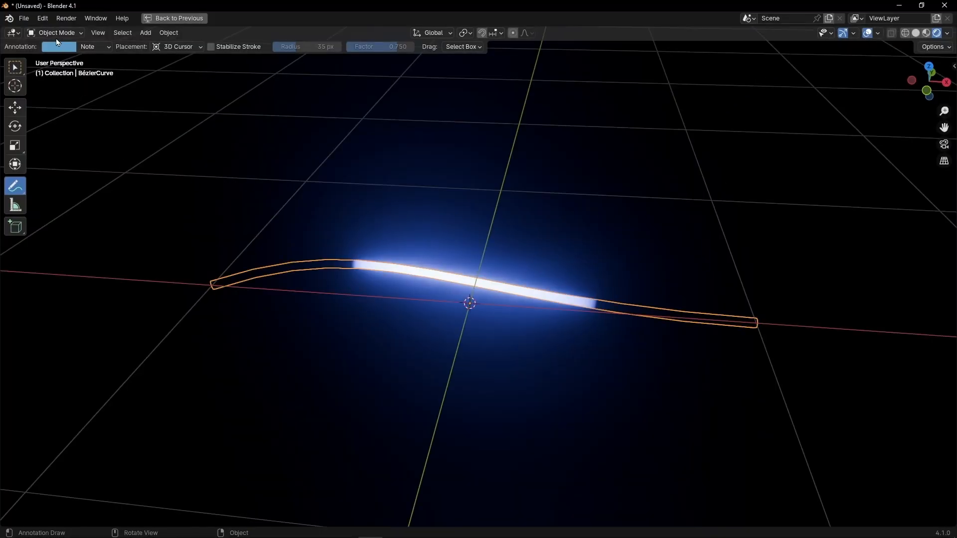
Step: Enter Edit Mode, sketch freehand curves with the Draw tool, and nudge Mapping X
key("Tab")
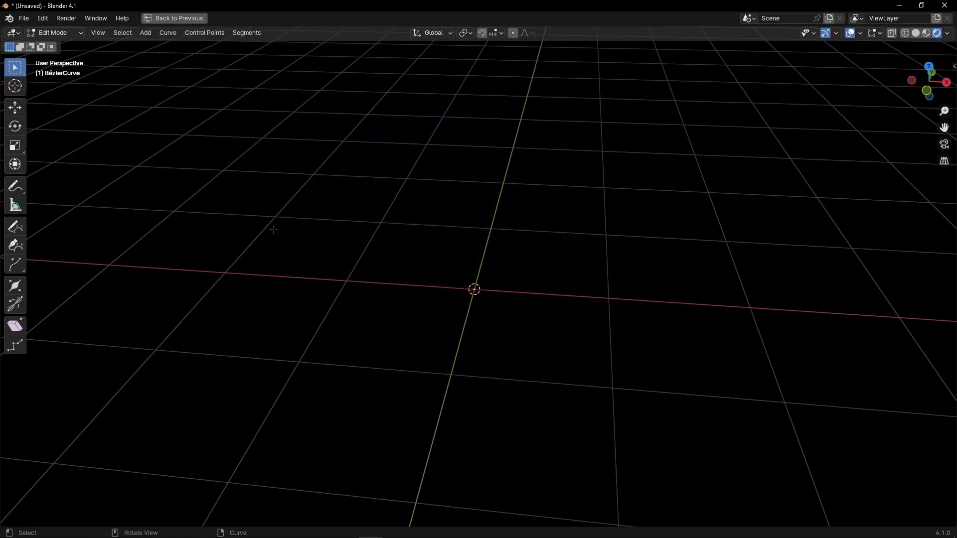
left_click(14, 227)
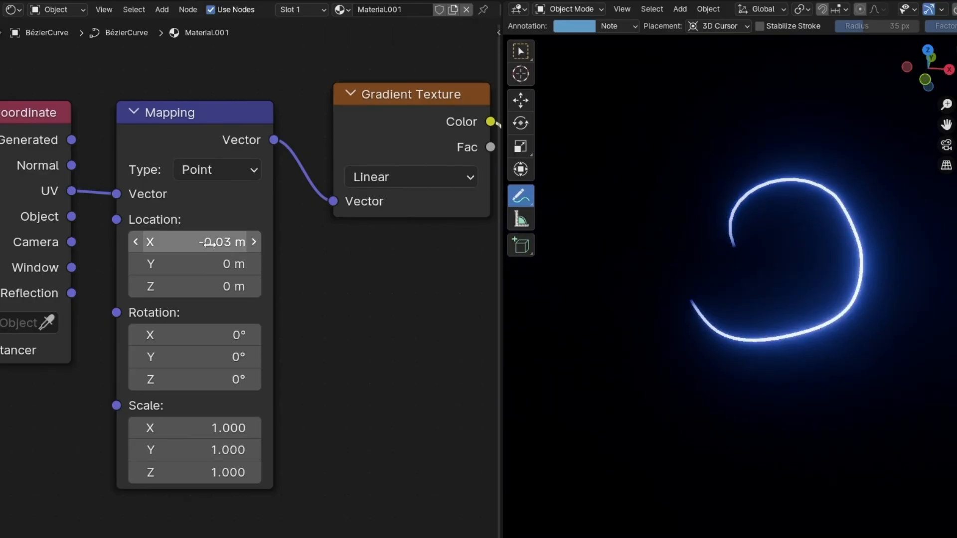
left_click(568, 9)
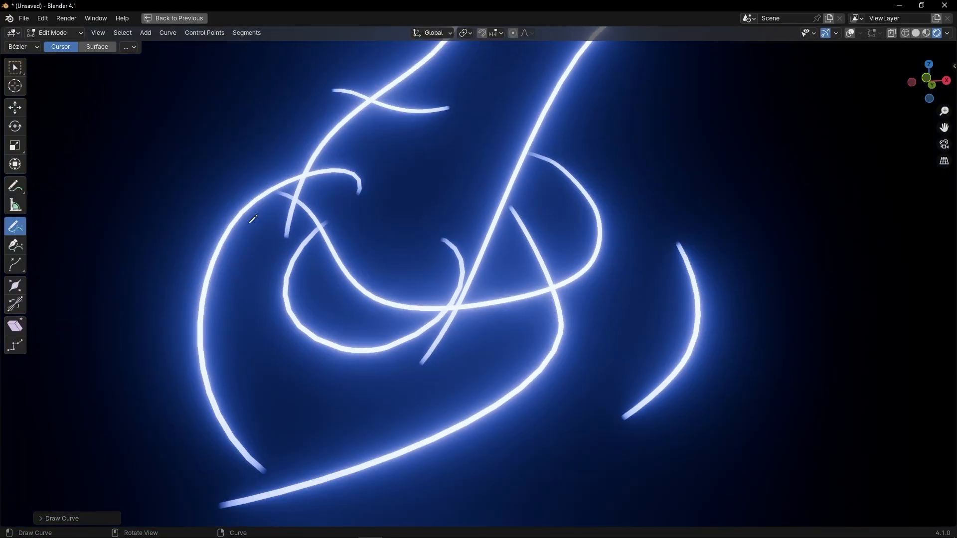
Step: Return to the previous workspace and show the curve's Object Data geometry and bevel settings
left_click(179, 18)
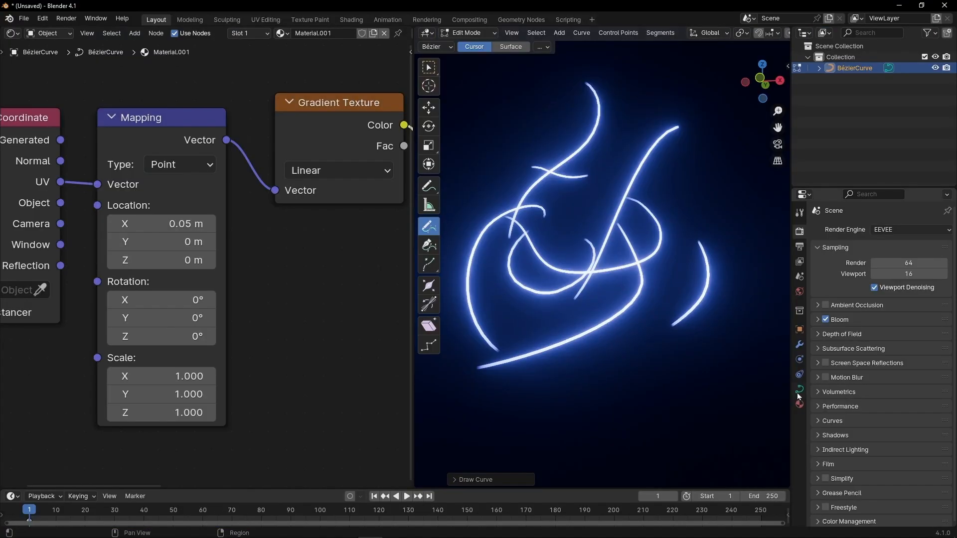
left_click(799, 389)
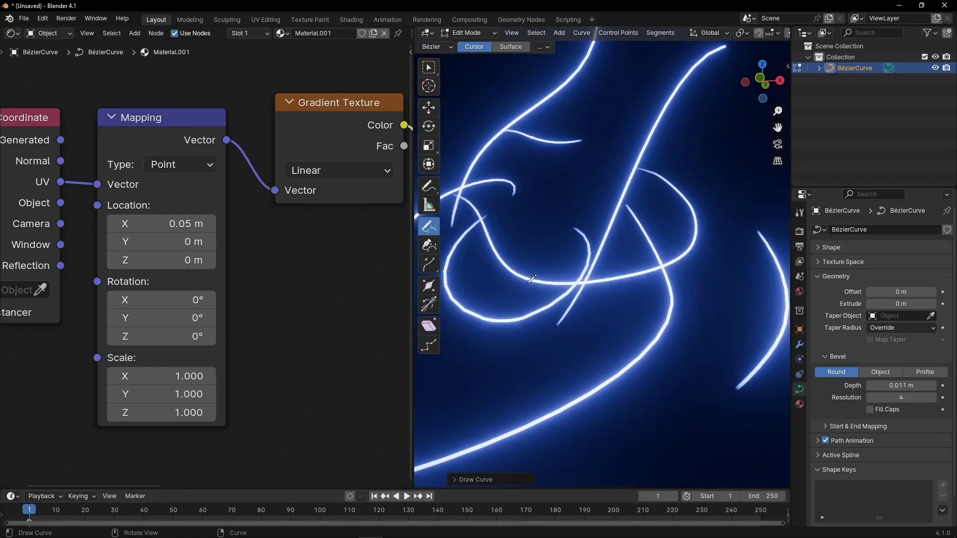
scroll("up", 3)
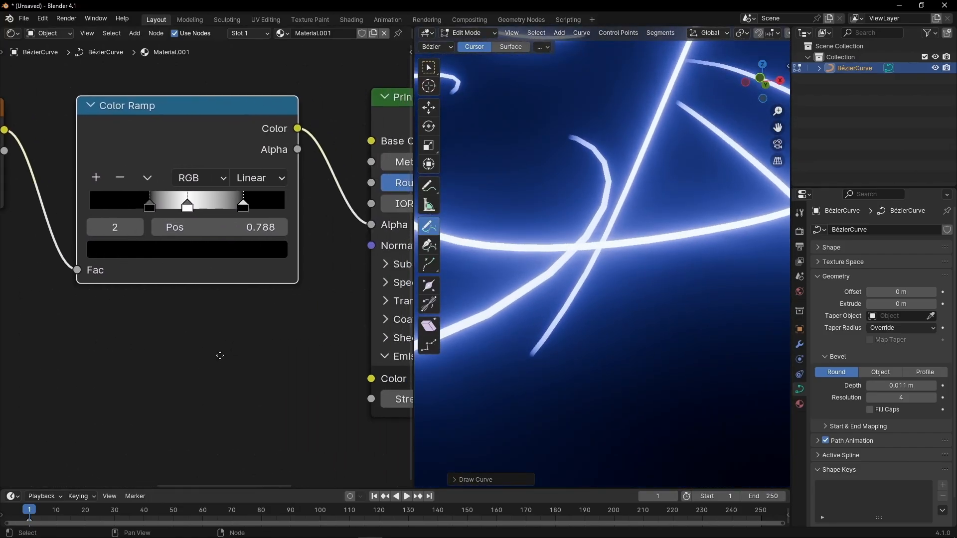
Step: Switch the Color Ramp interpolation from Linear to Ease
left_click(259, 178)
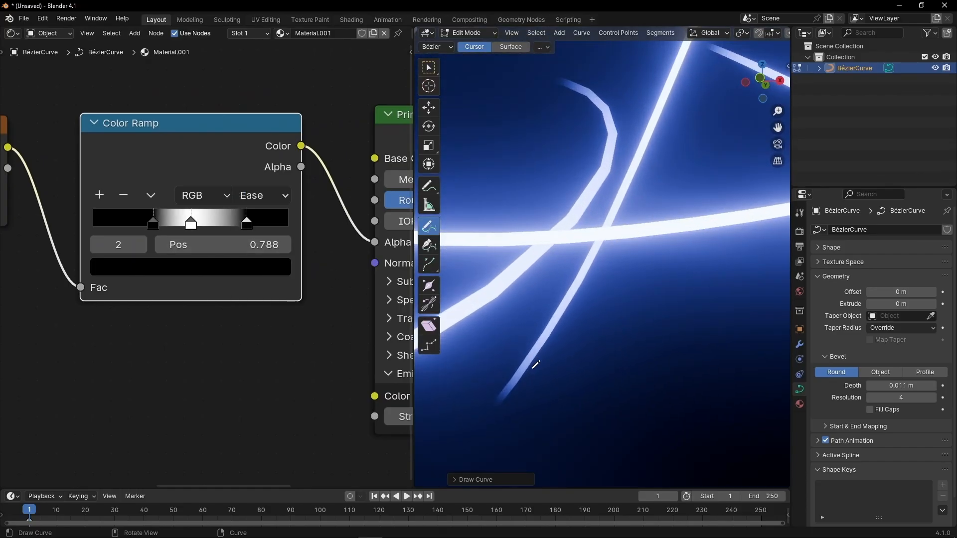
left_click(261, 196)
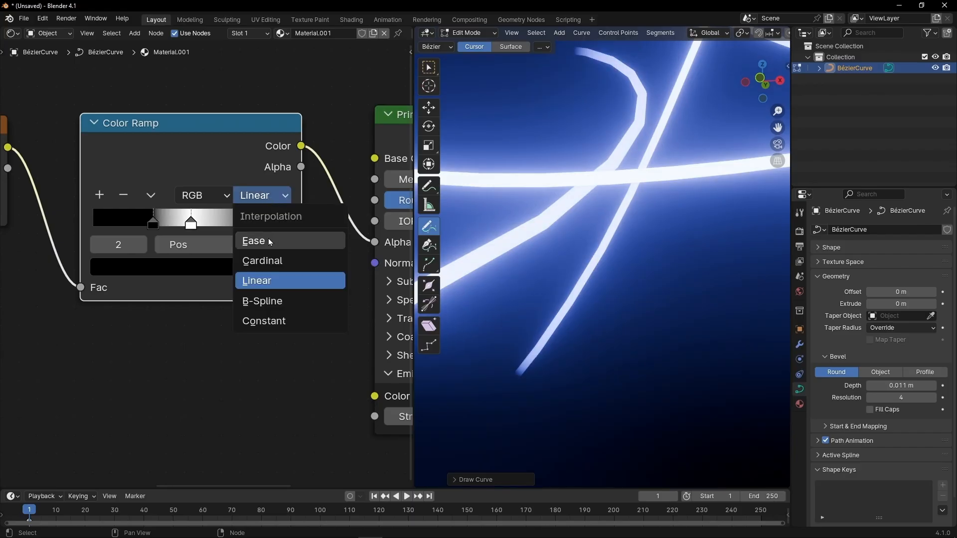
left_click(253, 240)
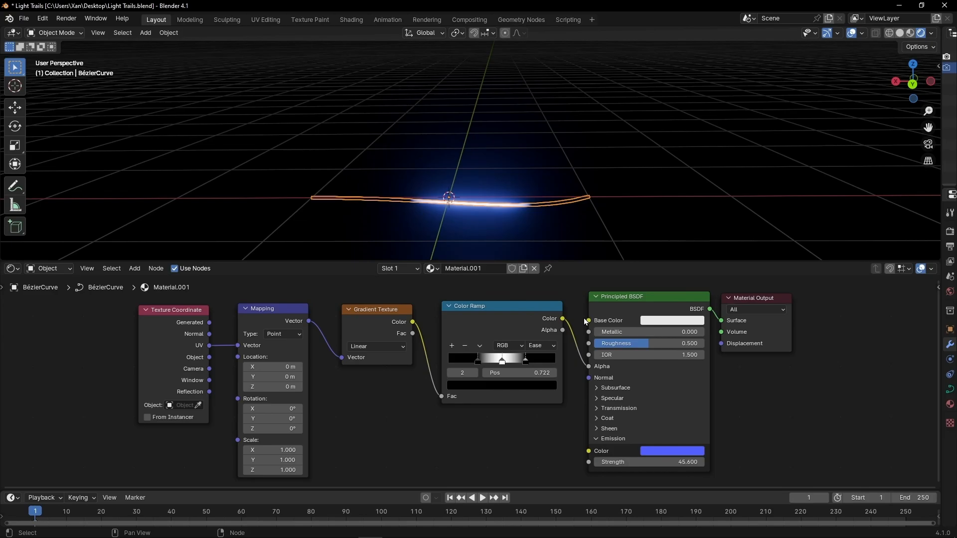
mouse_move(527, 206)
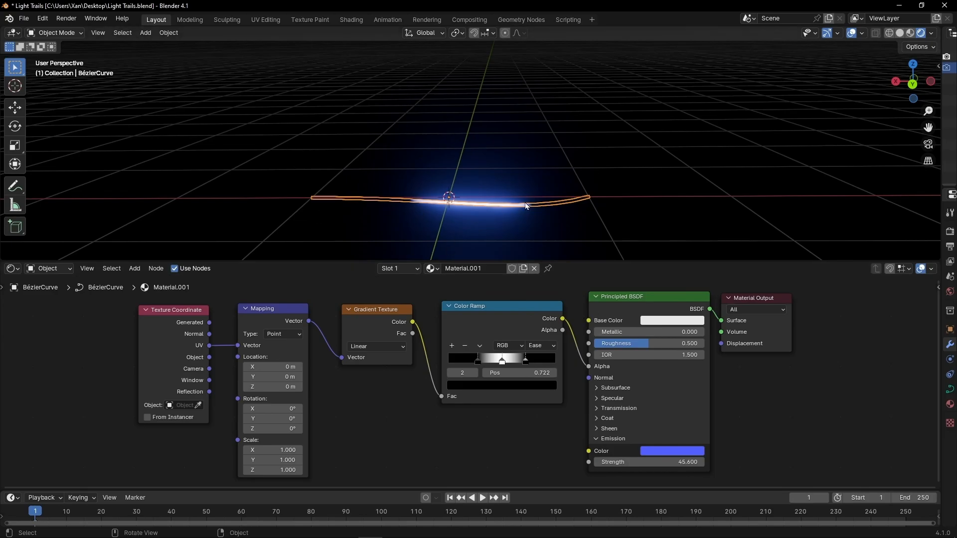
Step: Enter Edit Mode on the curve, then search Add-ons preferences for 'add c' to confirm Extra Objects
left_click(55, 33)
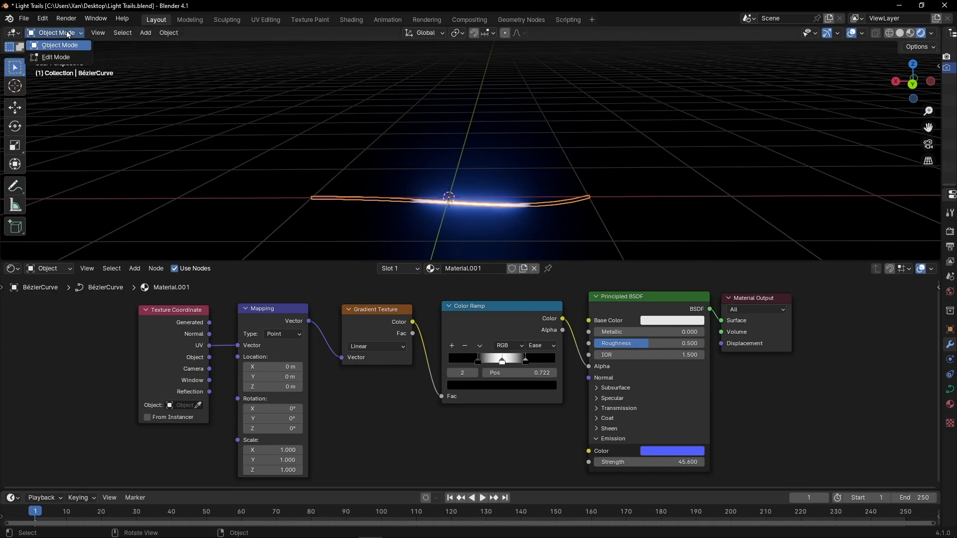
left_click(55, 57)
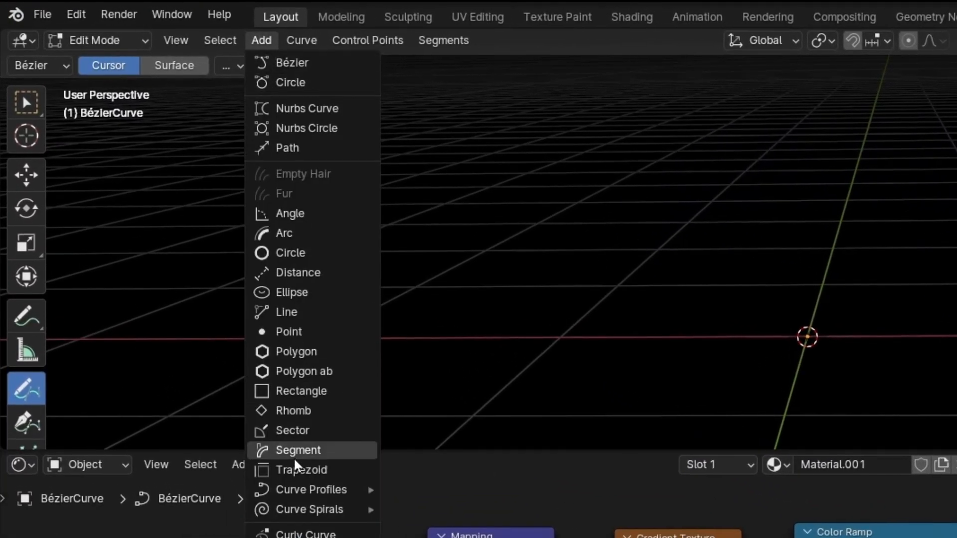
mouse_move(263, 390)
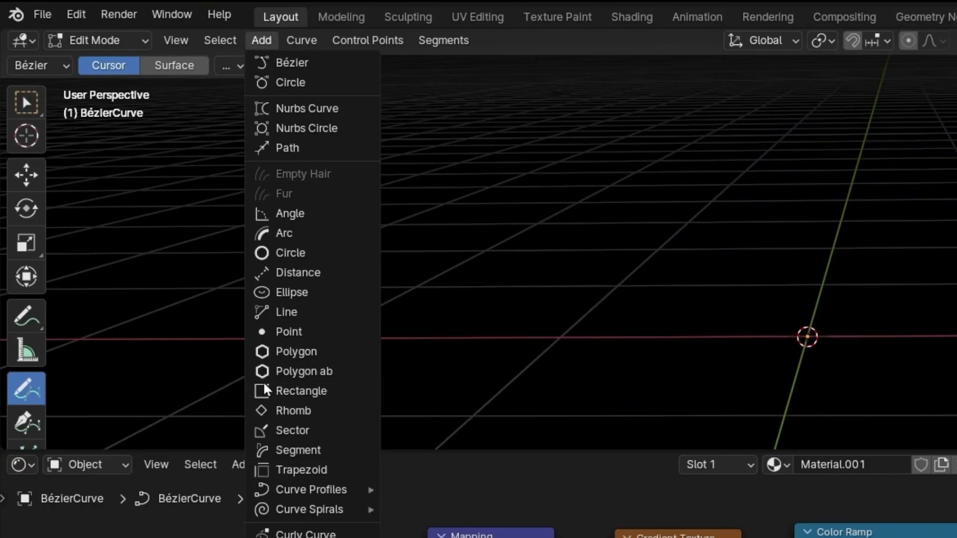
left_click(75, 14)
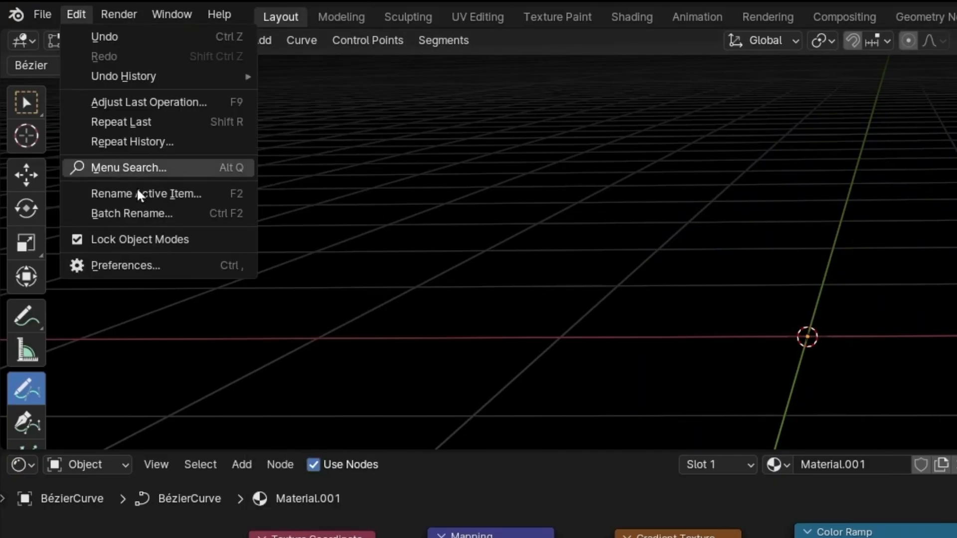
left_click(125, 266)
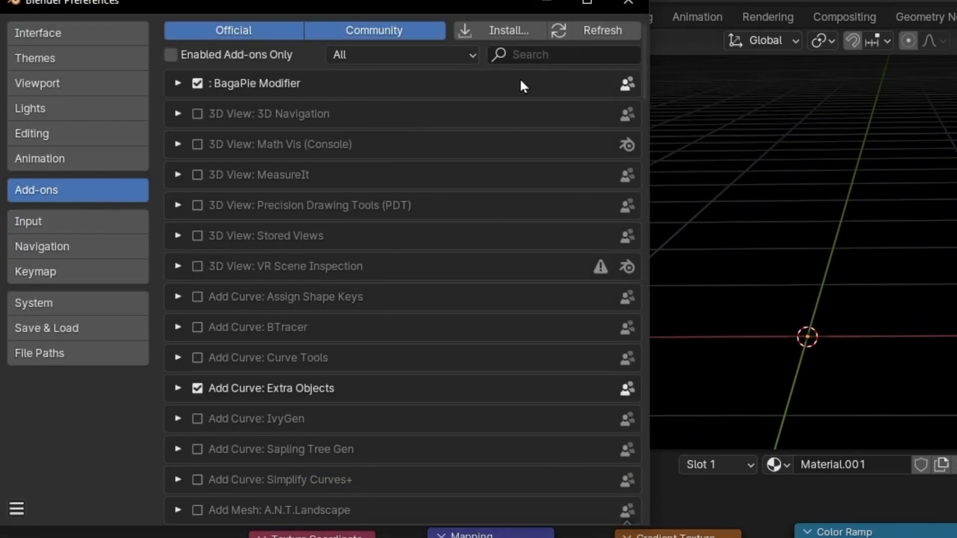
type("add c")
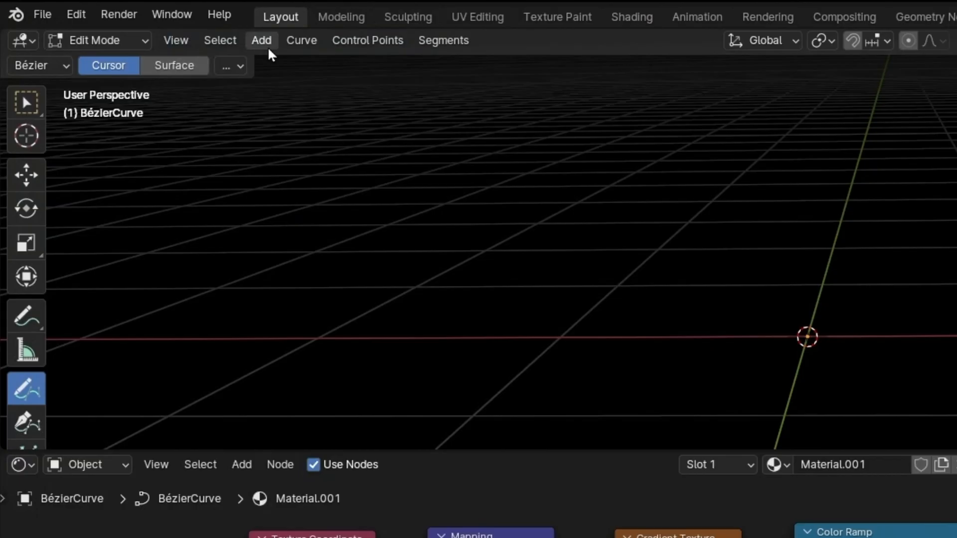
Step: Add an Archimedean spiral with 4 turns, 116 steps and radius 0.79
left_click(261, 39)
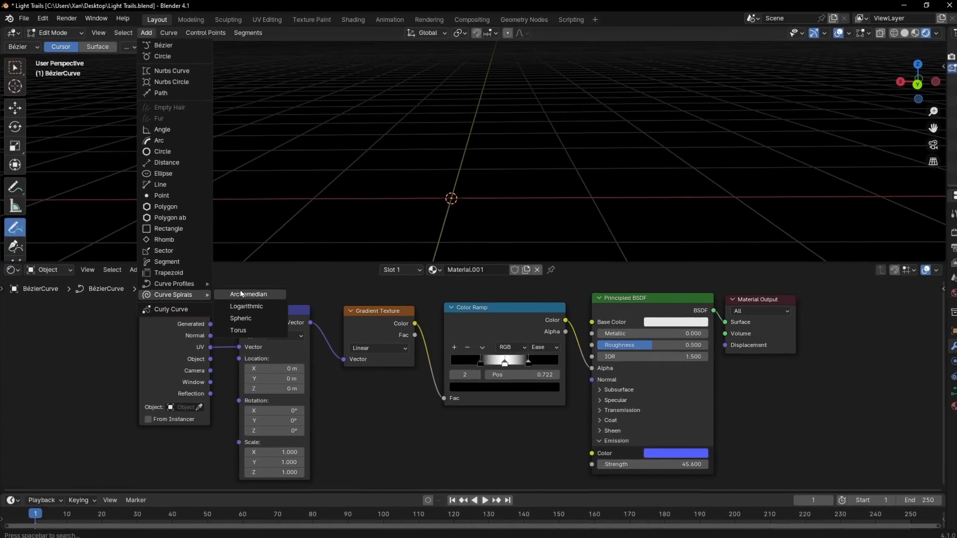
left_click(248, 295)
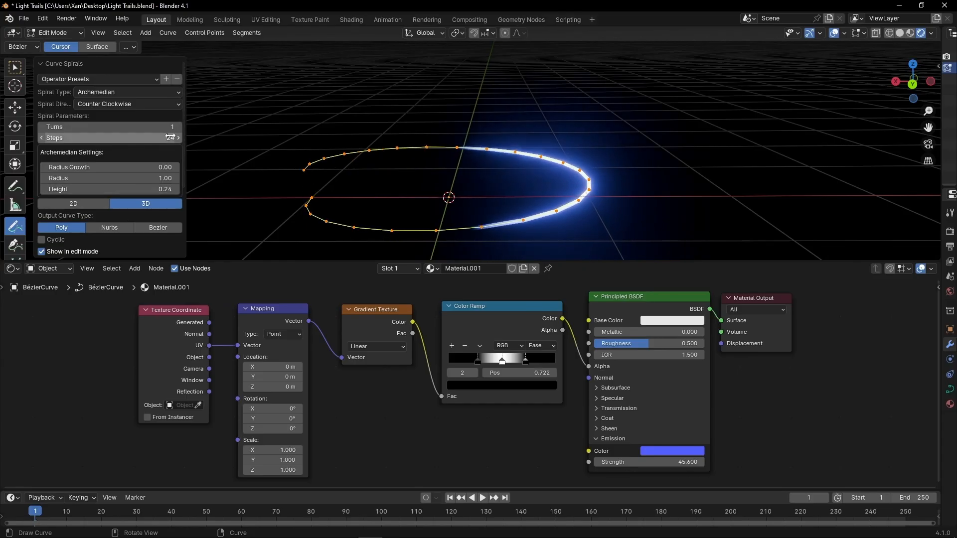
left_click(177, 127)
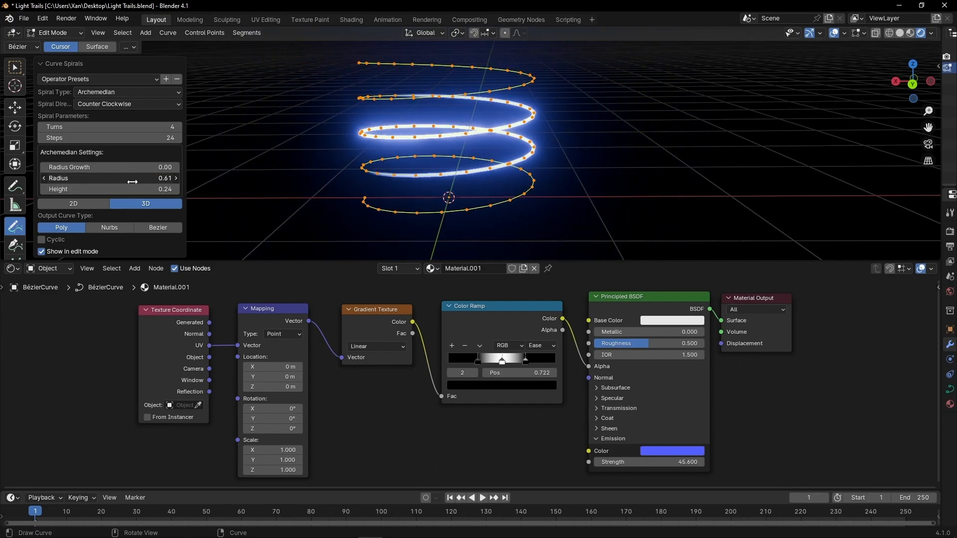
left_click_drag(109, 178, 128, 177)
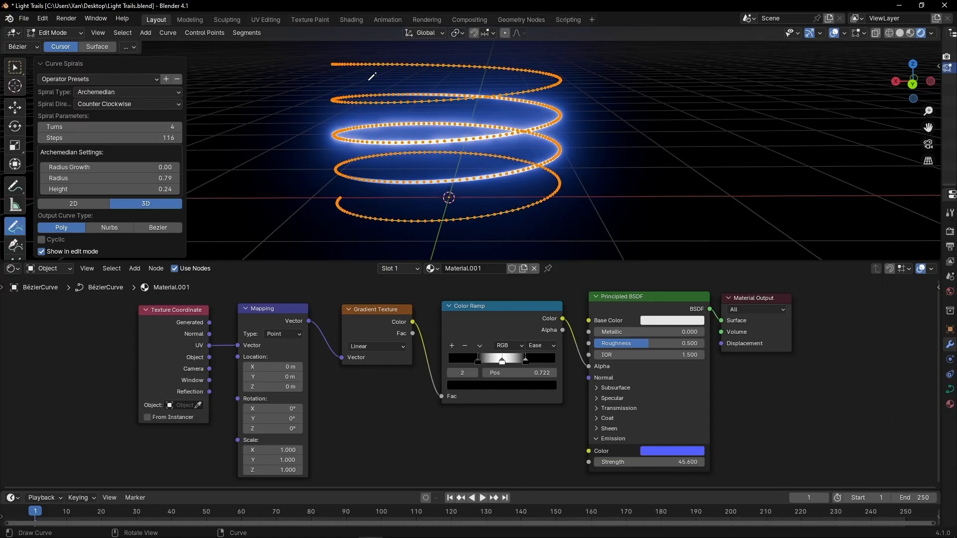
mouse_move(259, 92)
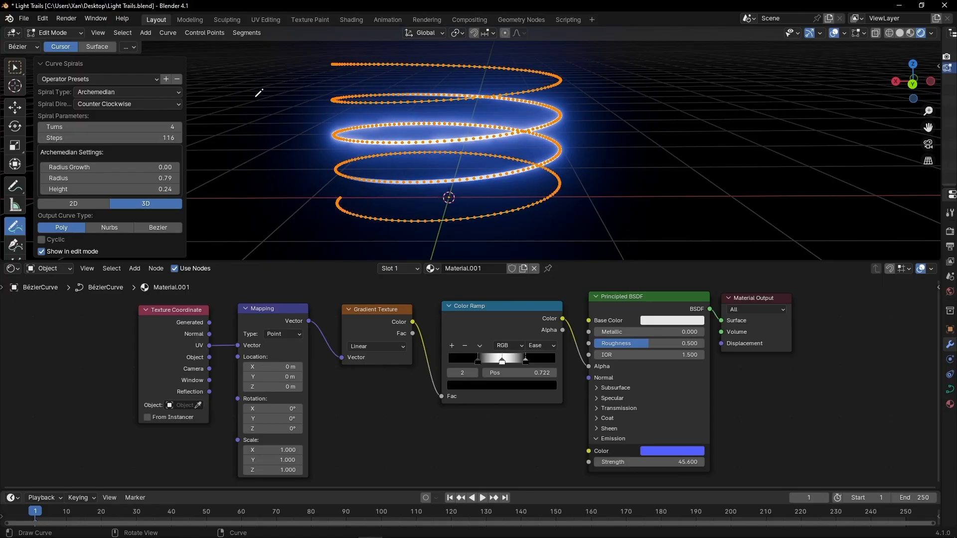